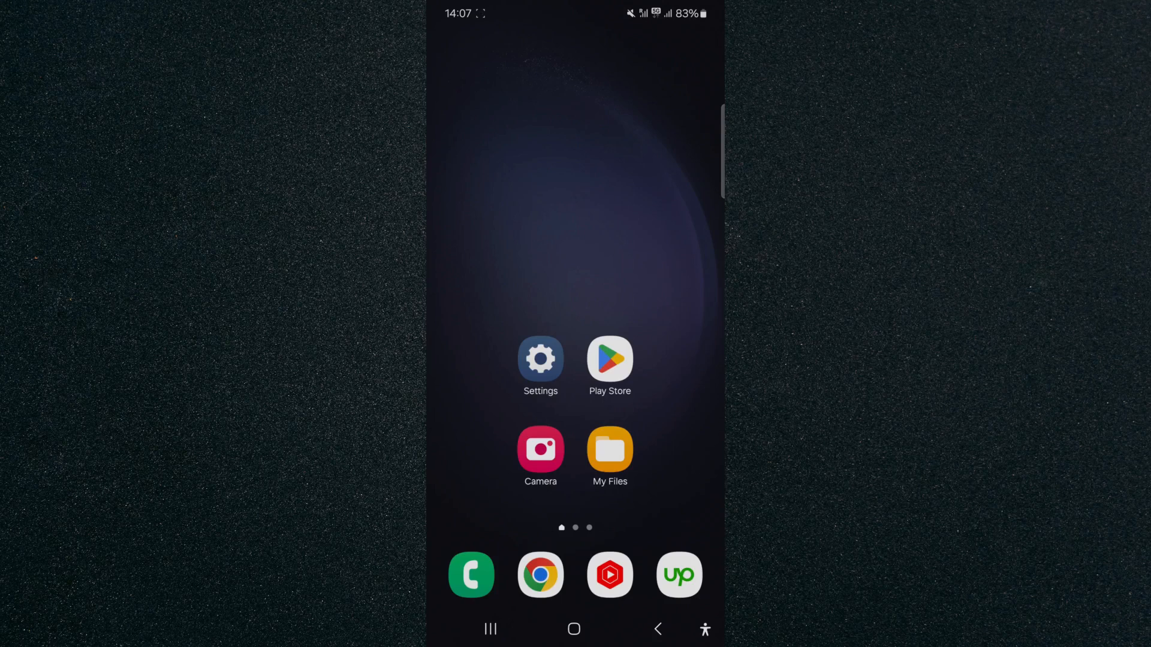
- Launch Settings from the home screen and bring up Home screen settings
left_click(540, 360)
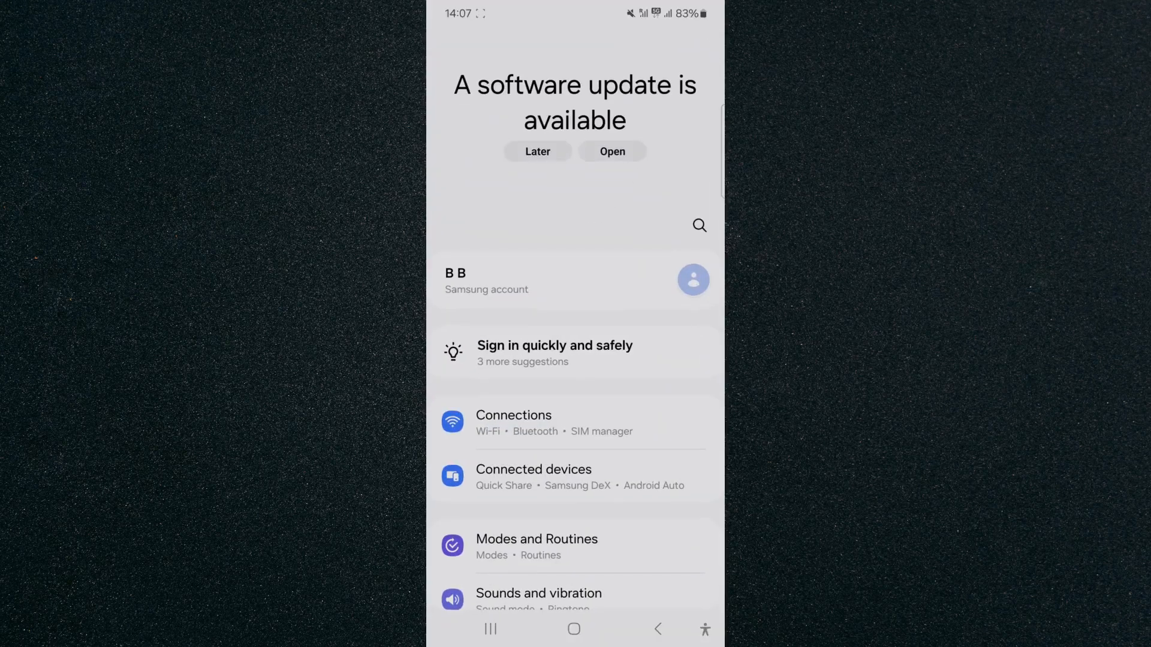
scroll("down", 3)
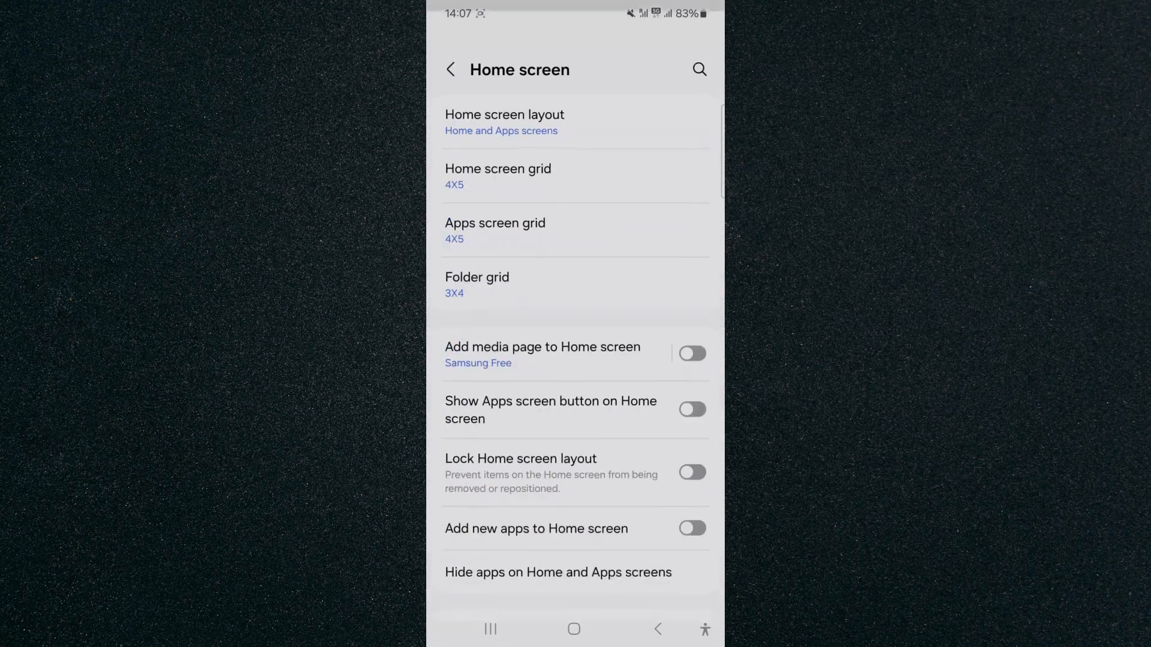
- Go to 'Hide apps on Home and Apps screens' in Home screen settings
scroll("up", 3)
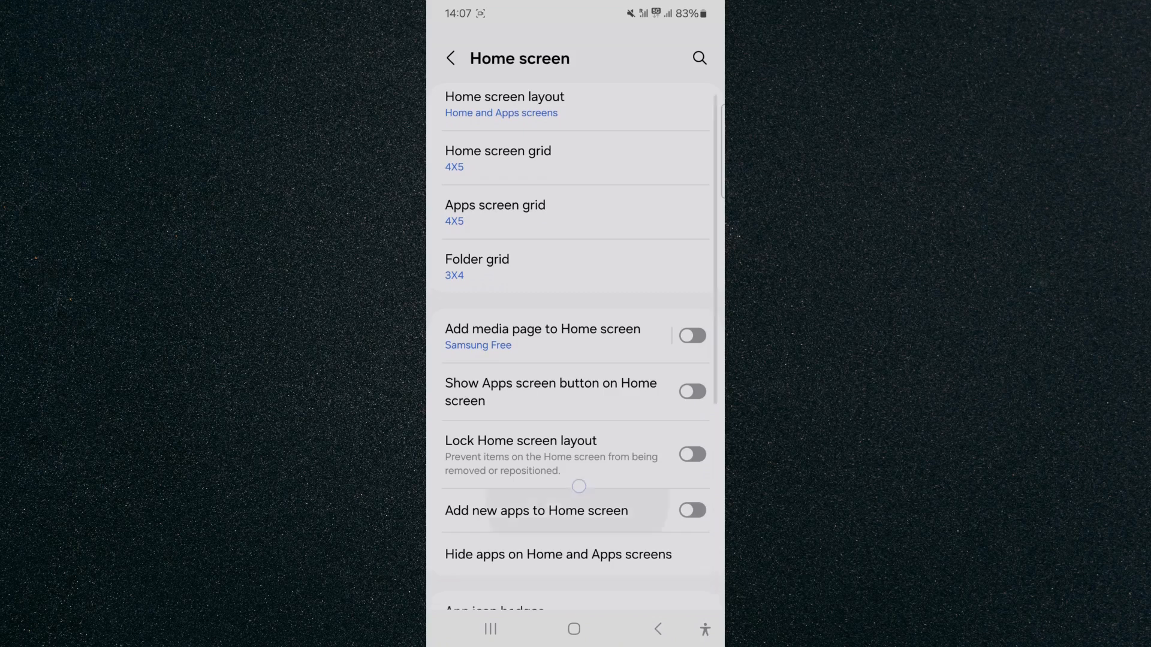
scroll("down", 3)
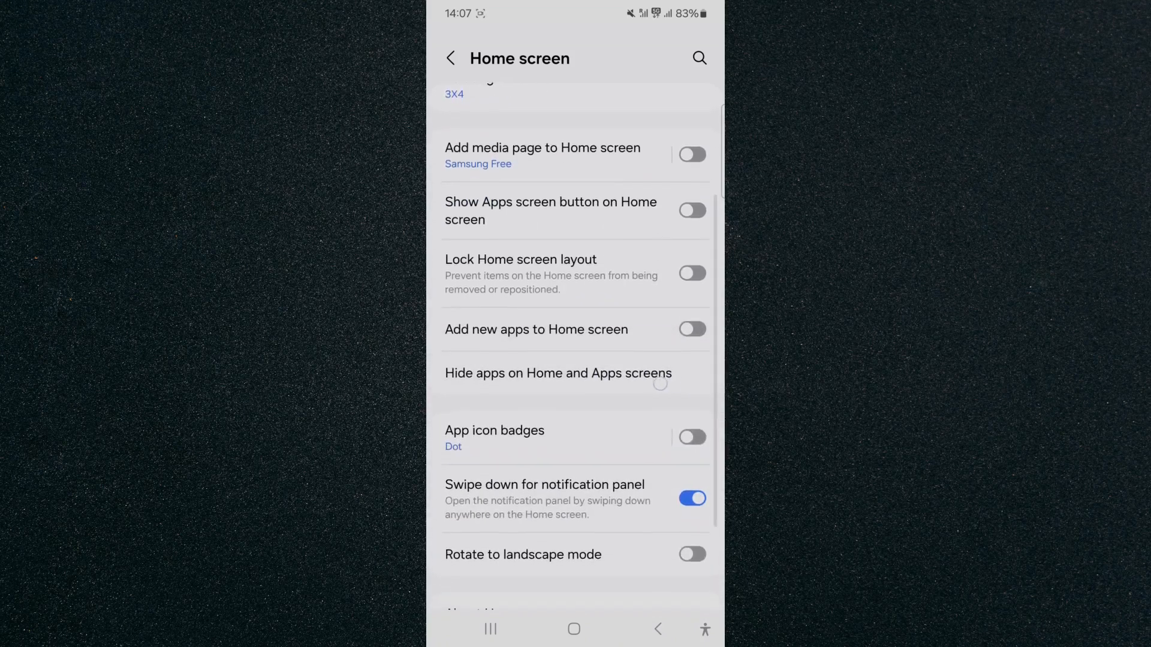
left_click(556, 373)
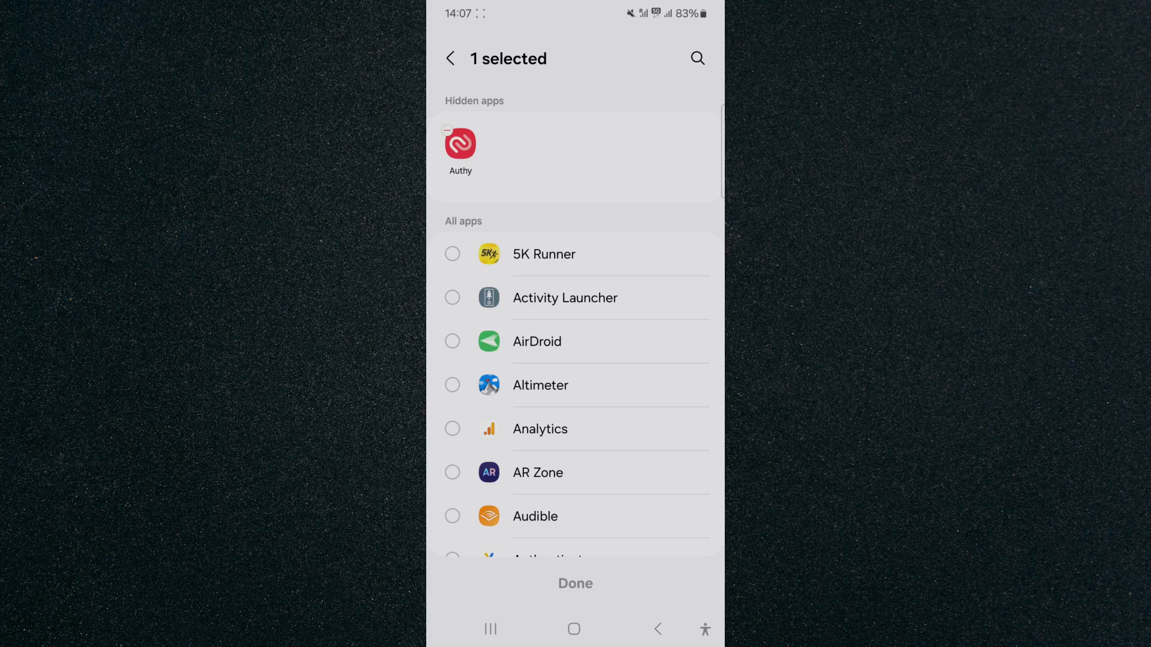
- Deselect Authy under Hidden apps so no apps remain hidden
left_click(451, 150)
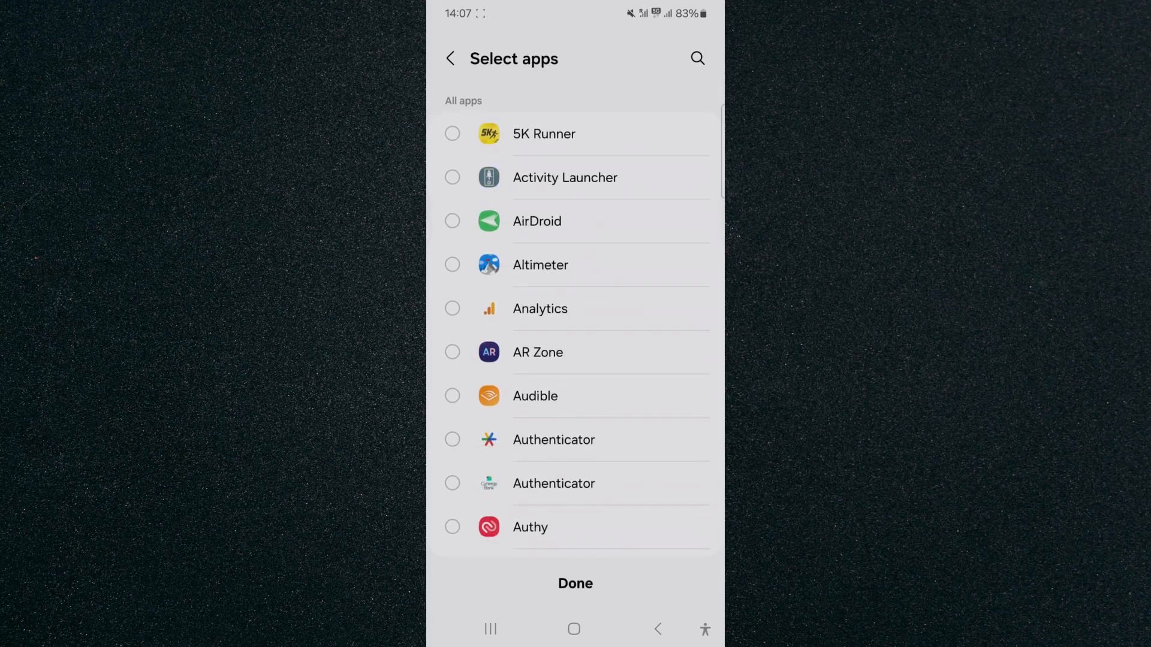